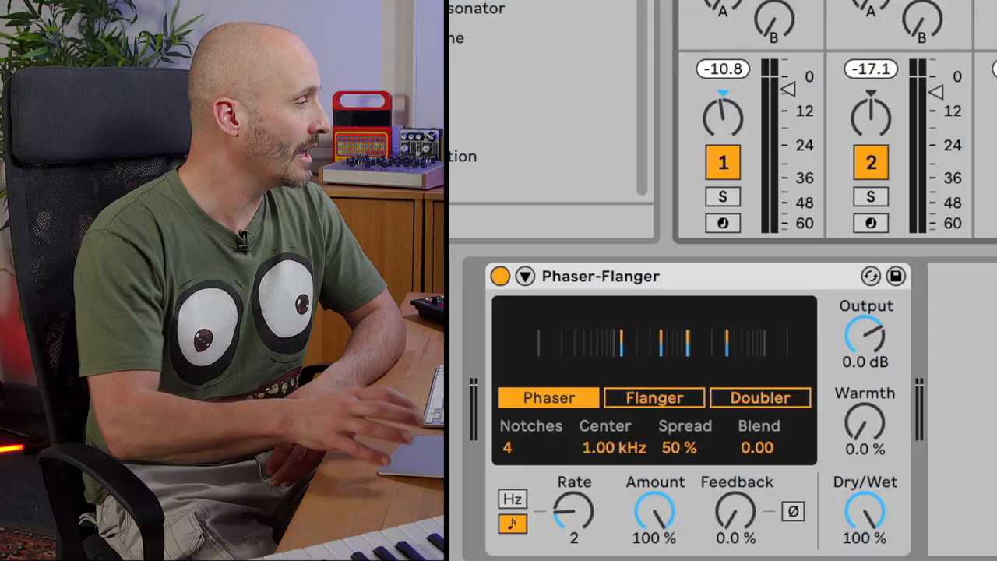
# Step: Select Phaser mode with 4 notches centred at 1.00 kHz and full dry/wet
pyautogui.click(653, 398)
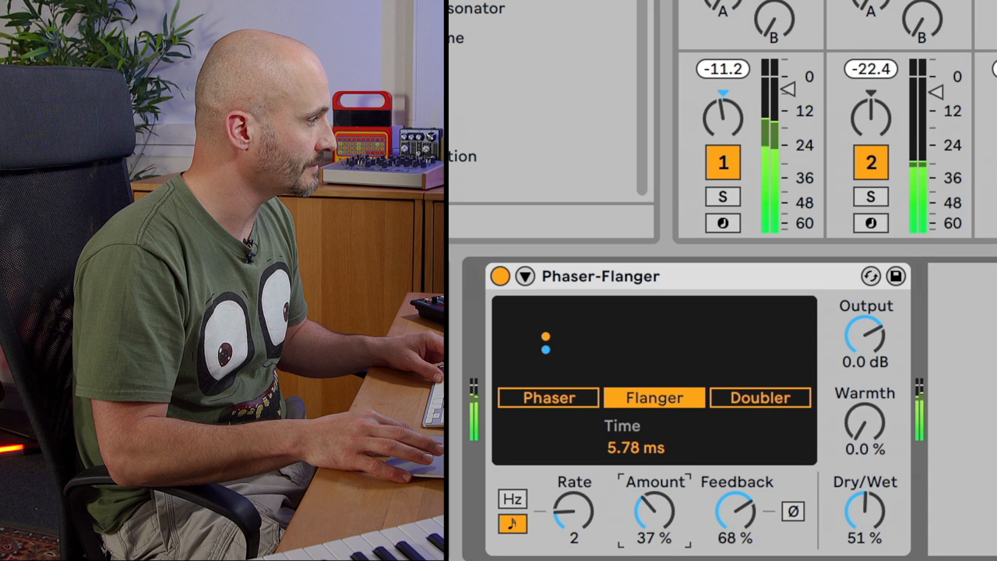
# Step: Raise the Flanger modulation amount to 52% and switch the rate to Hz at 1.5
pyautogui.moveTo(651, 511); pyautogui.dragTo(662, 502)
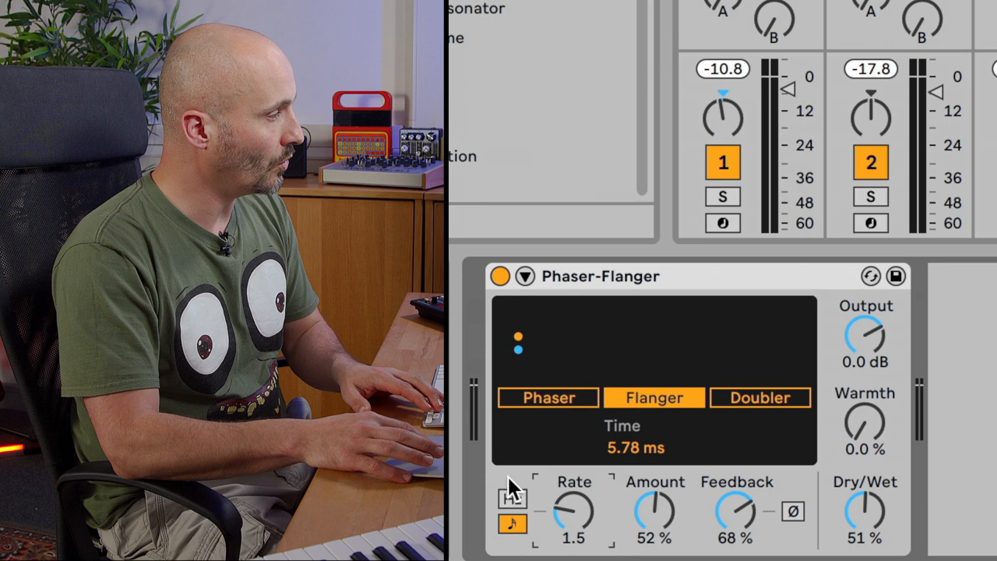
pyautogui.click(513, 502)
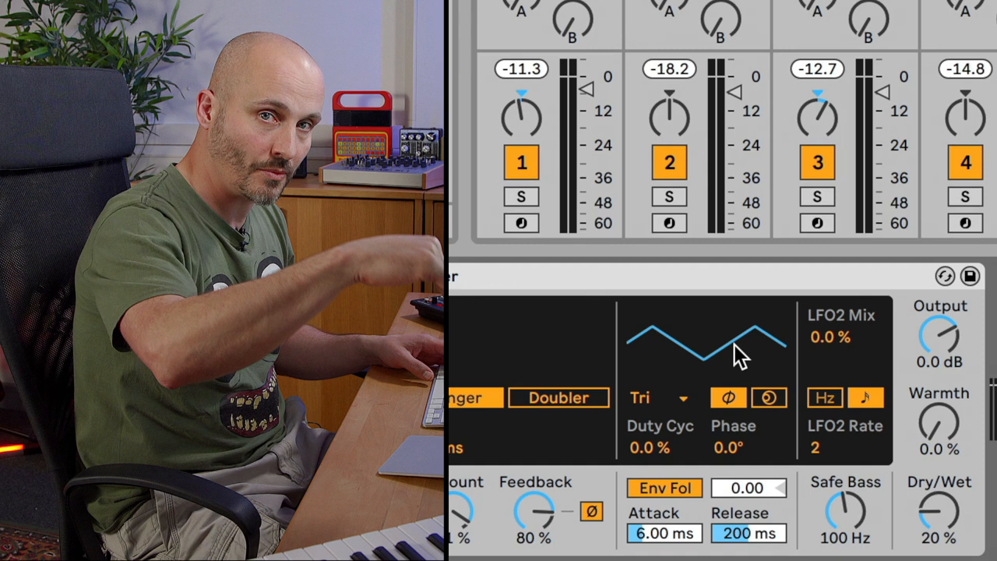
# Step: Expand the device to show the LFO and envelope follower panel with triangle wave
pyautogui.click(657, 397)
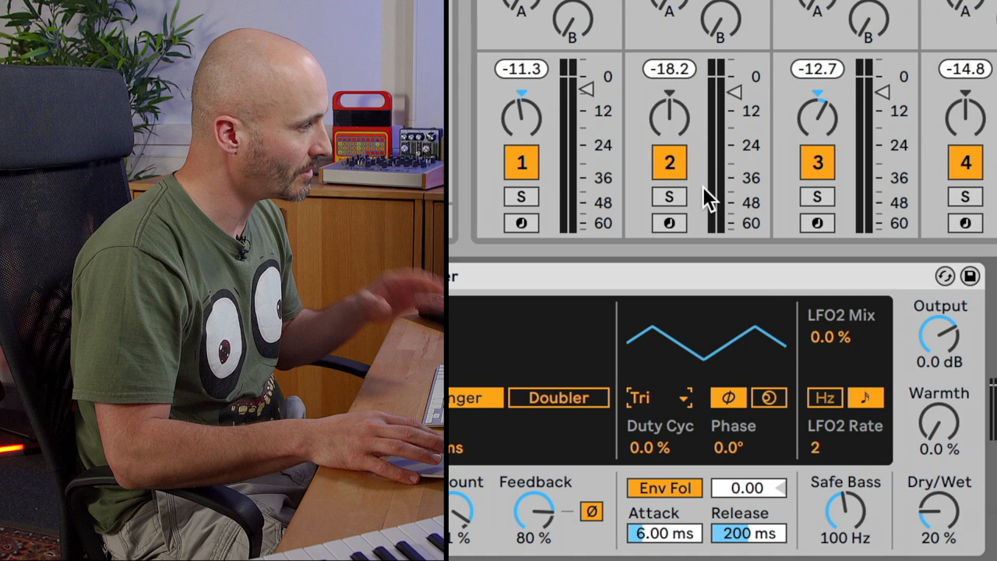
pyautogui.moveTo(756, 355)
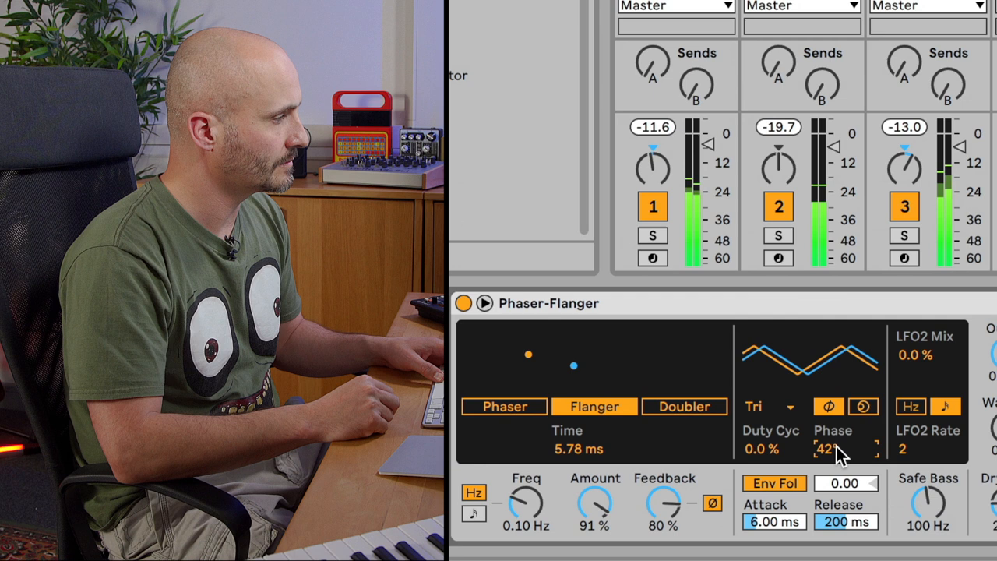
# Step: Sweep the LFO phase offset upward through 62° to 172°
pyautogui.moveTo(844, 449); pyautogui.dragTo(844, 427)
pyautogui.write('1')
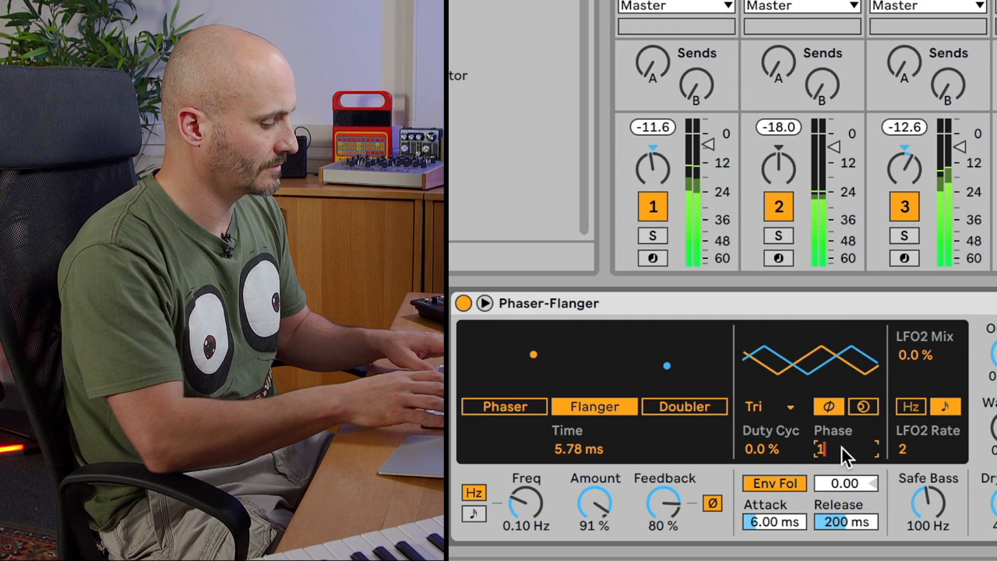
pyautogui.moveTo(845, 448); pyautogui.dragTo(845, 421)
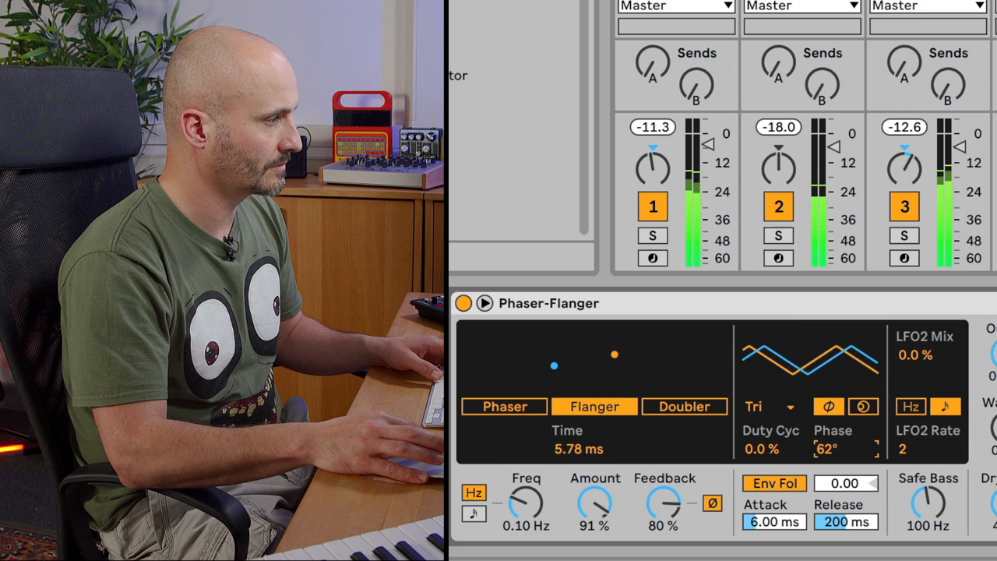
pyautogui.moveTo(845, 449); pyautogui.dragTo(845, 436)
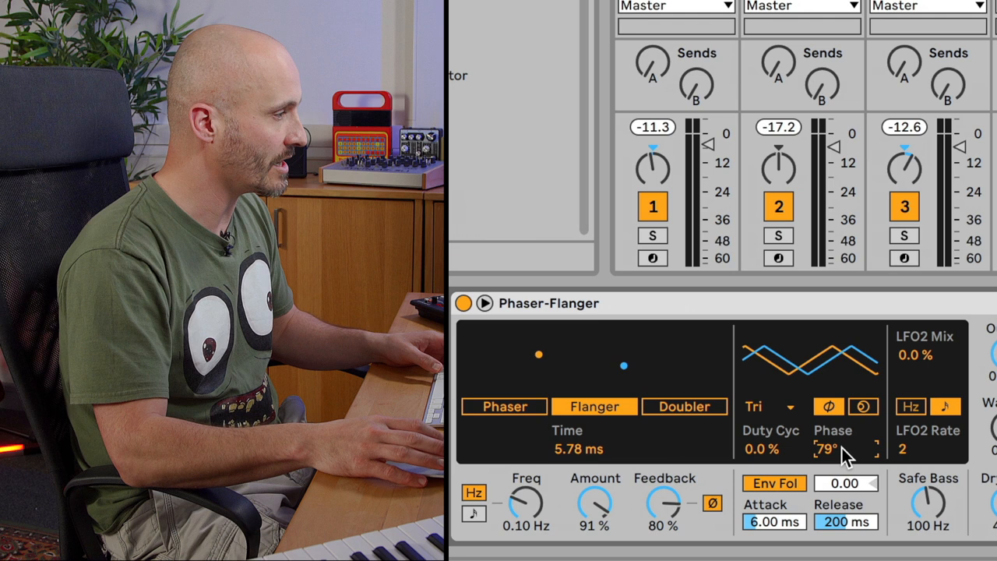
pyautogui.moveTo(834, 449); pyautogui.dragTo(834, 421)
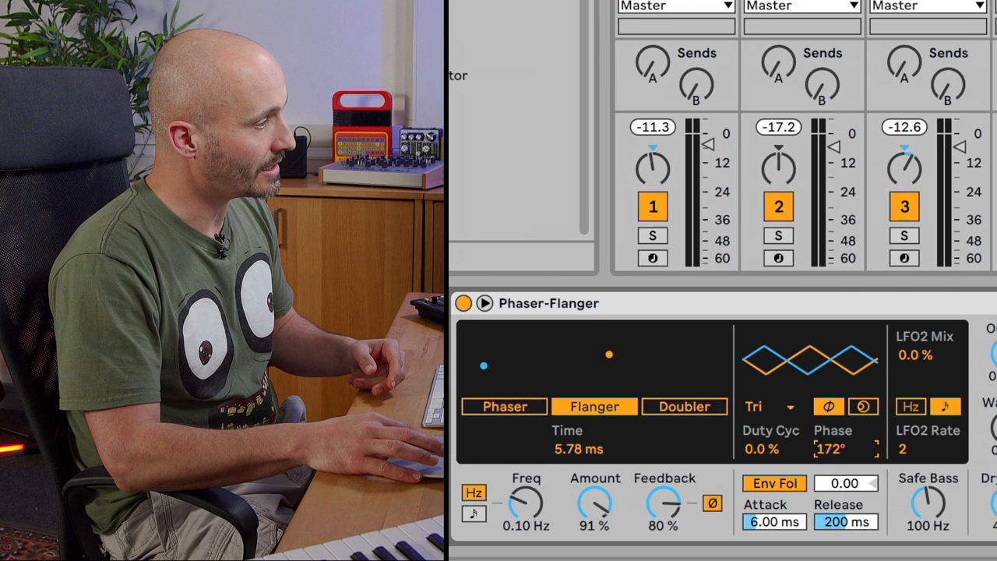
# Step: Switch the LFO stereo offset from Phase to Spin at 49%
pyautogui.click(863, 405)
pyautogui.write('82')
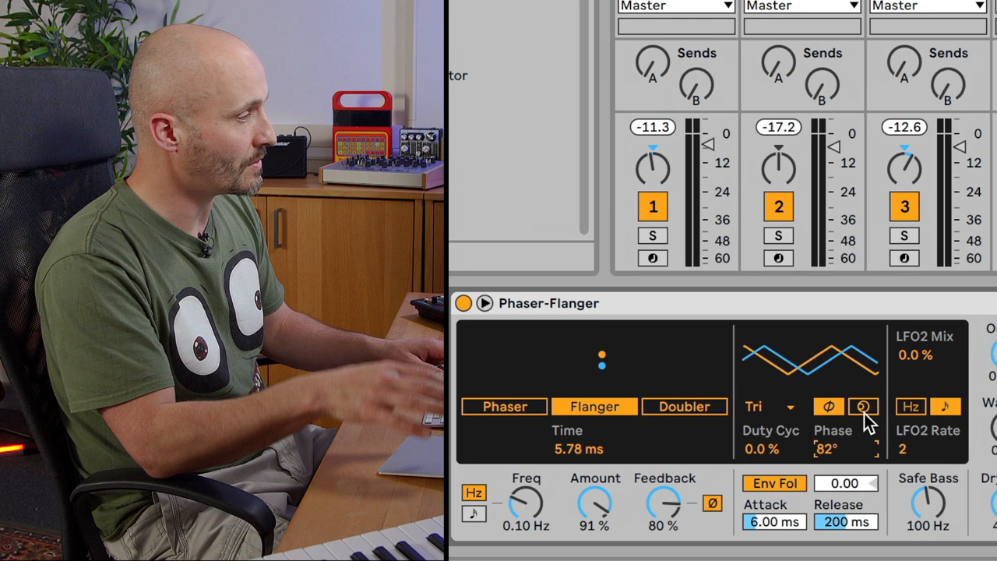
pyautogui.click(863, 405)
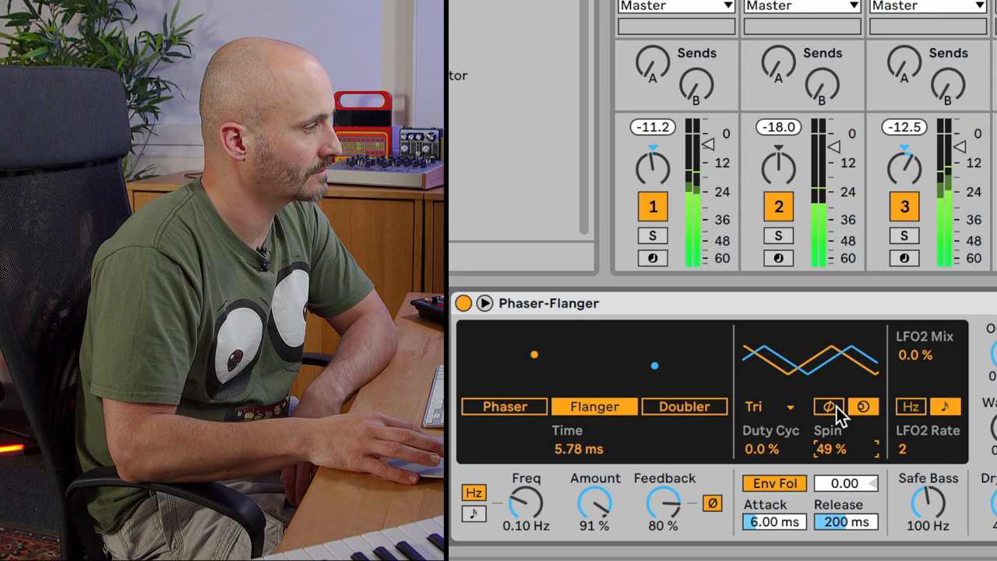
# Step: Flip the LFO stereo offset back to Phase at 82°, then to Spin again
pyautogui.click(863, 405)
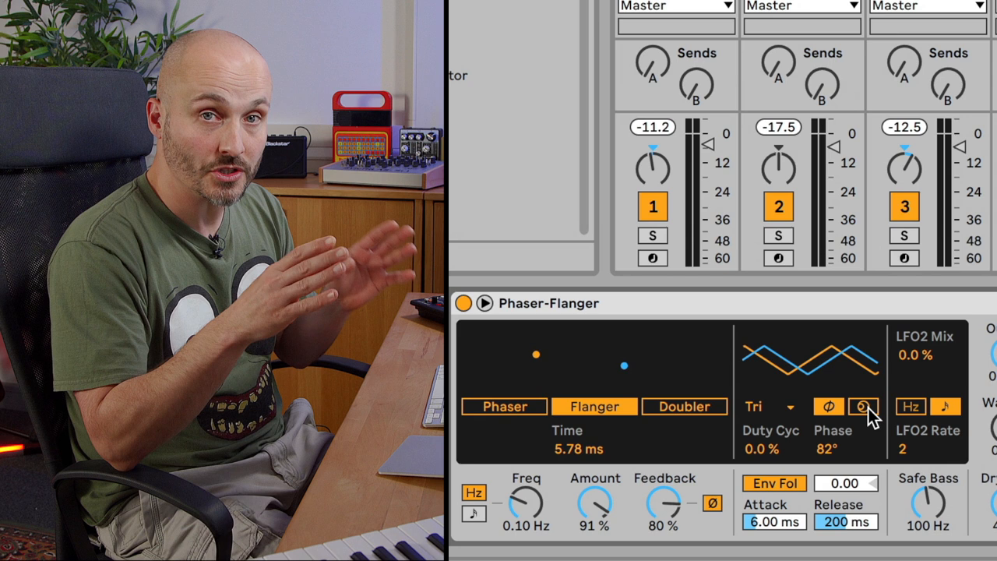
pyautogui.click(863, 405)
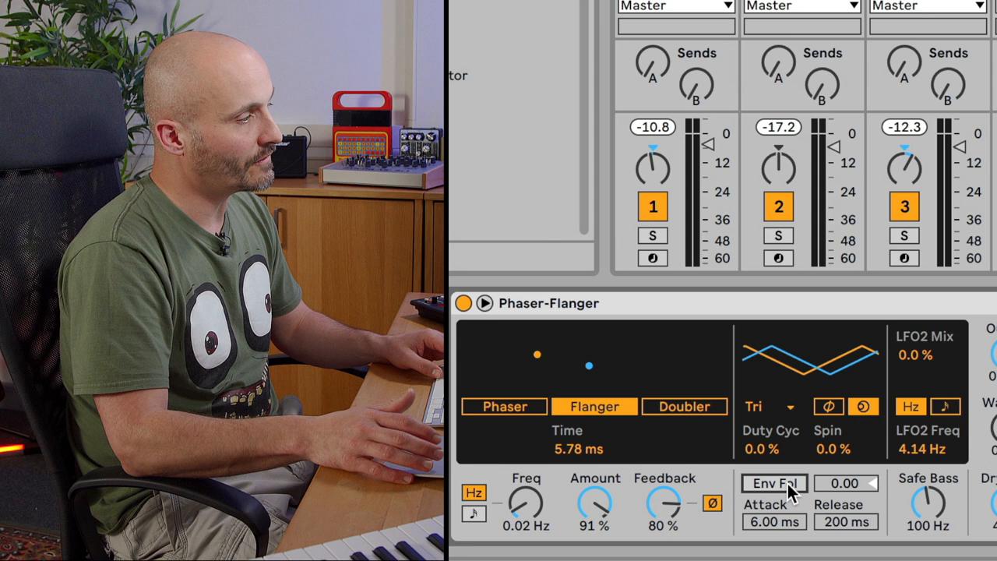
# Step: Enable the envelope follower at amount 1.00 with LFO Amount at 0%
pyautogui.click(773, 483)
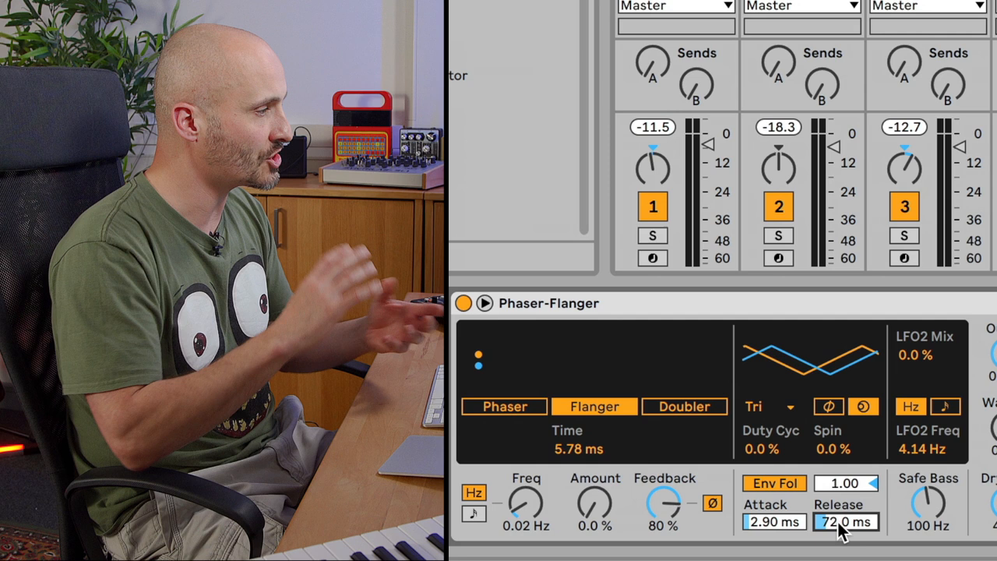
# Step: Set the envelope release time to 109 ms
pyautogui.moveTo(845, 520); pyautogui.dragTo(844, 538)
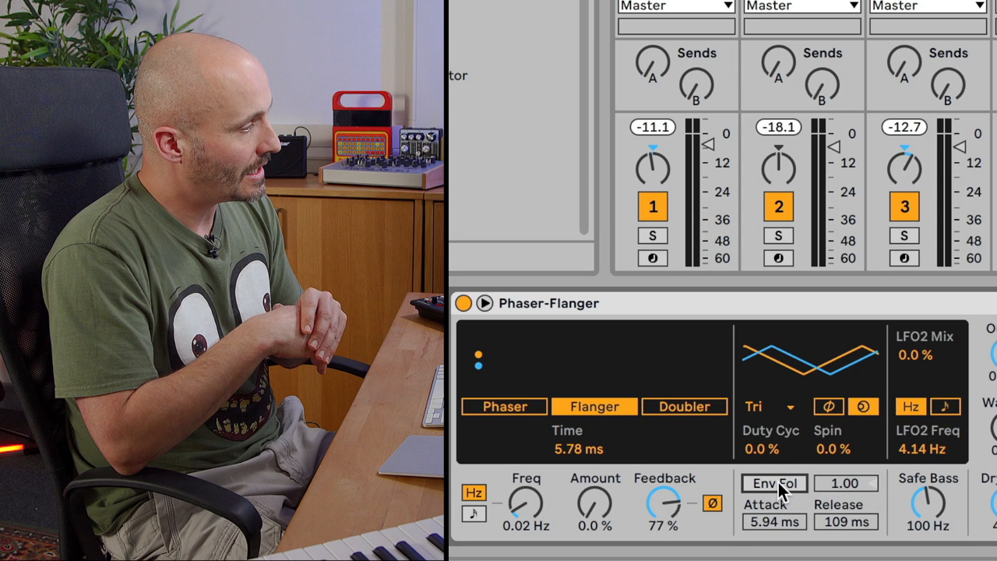
# Step: Switch to Phaser mode with one notch at 915 Hz and 36% spread
pyautogui.click(503, 405)
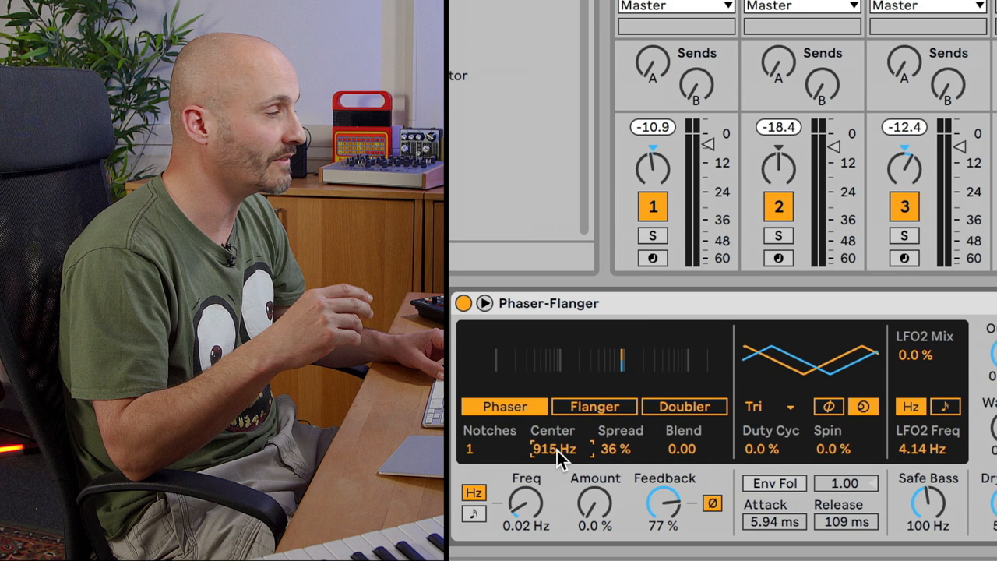
pyautogui.moveTo(623, 373)
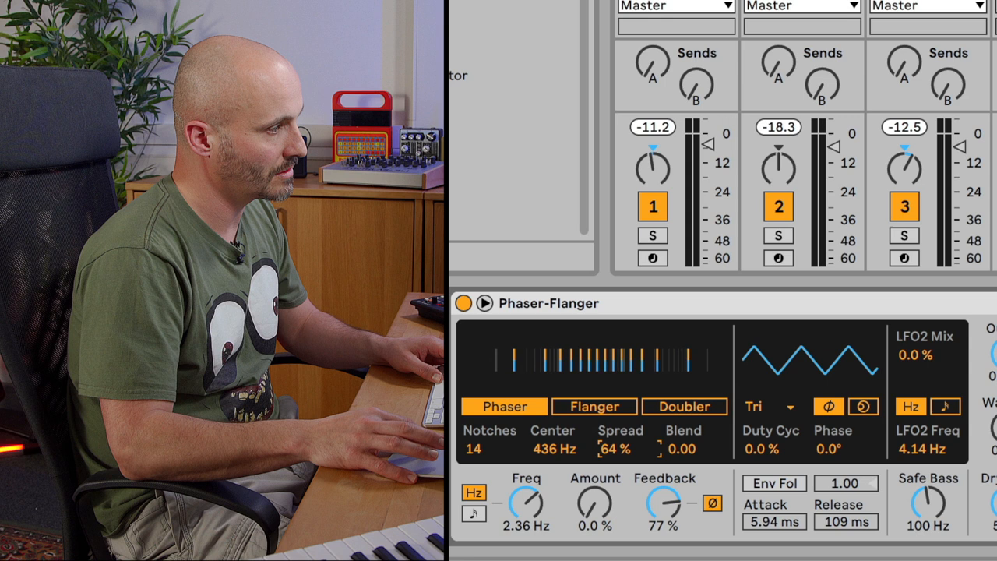
# Step: Widen the Phaser Spread from 64% to 75%, then settle near 48%
pyautogui.moveTo(614, 449); pyautogui.dragTo(614, 437)
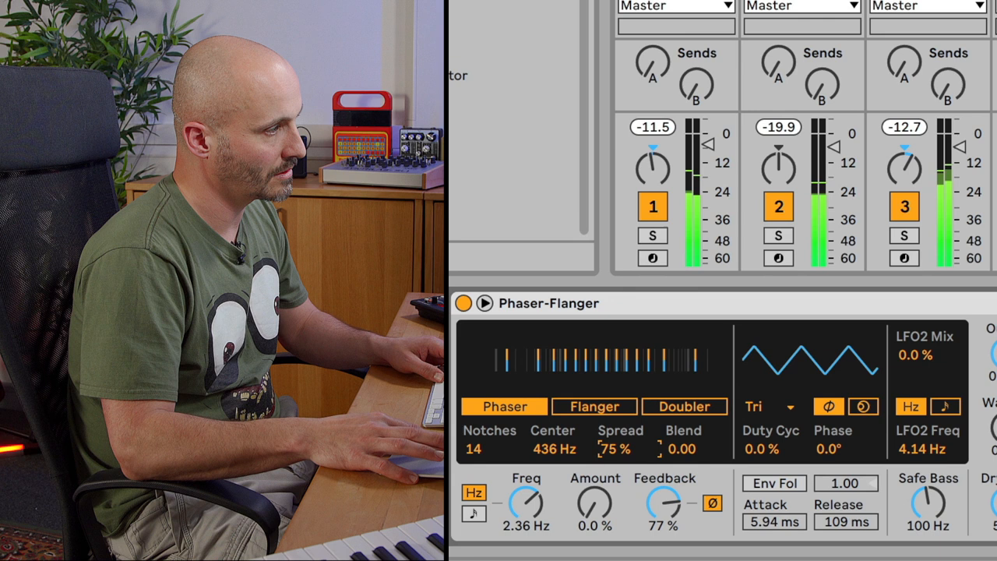
pyautogui.moveTo(615, 449); pyautogui.dragTo(615, 468)
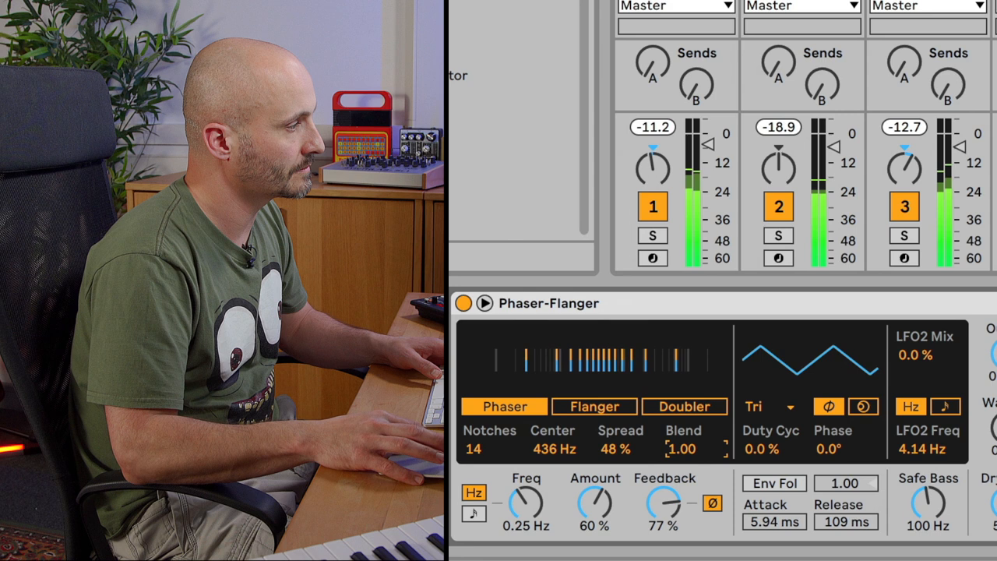
# Step: Raise the Phaser LFO amount from 60% to 76%
pyautogui.moveTo(596, 502); pyautogui.dragTo(595, 483)
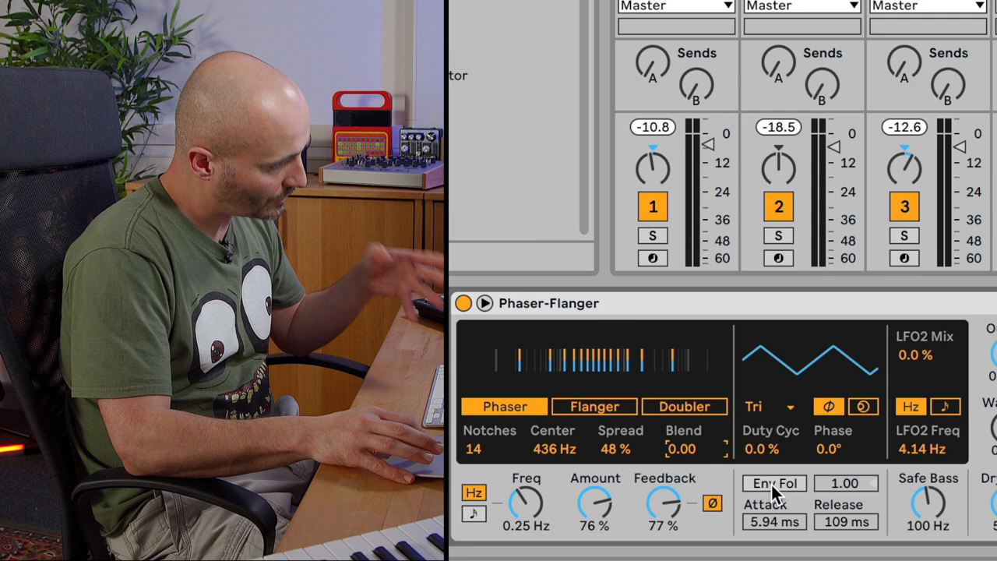
# Step: Switch to Doubler mode with Amount 0%, Feedback 59% and Time 40.6 ms
pyautogui.click(684, 405)
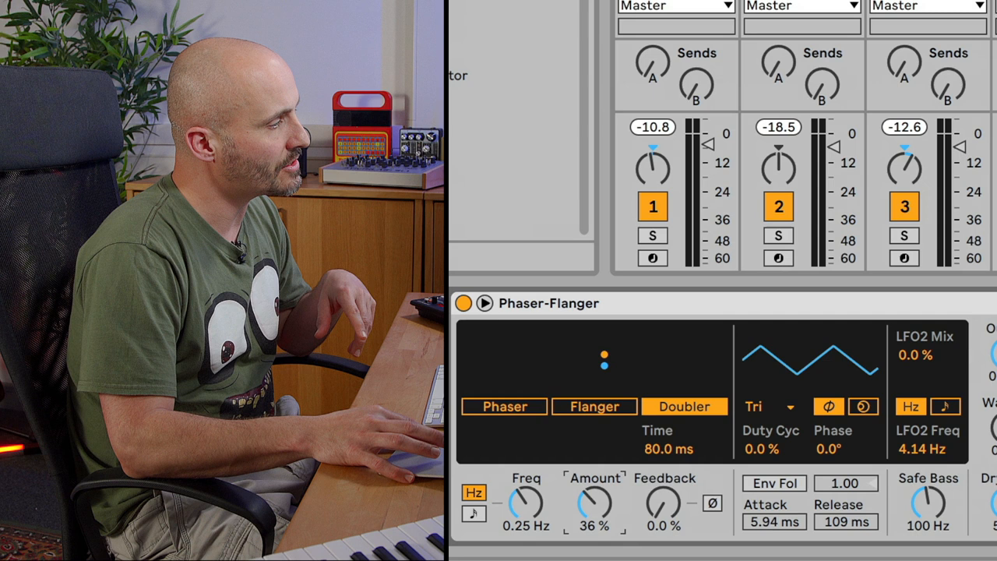
pyautogui.moveTo(593, 502); pyautogui.dragTo(594, 517)
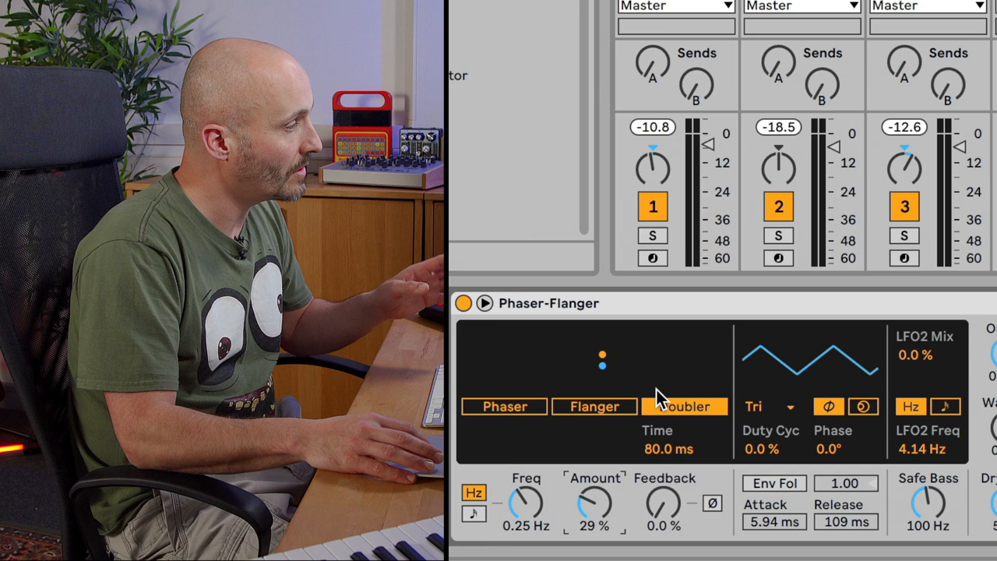
pyautogui.moveTo(664, 502); pyautogui.dragTo(663, 483)
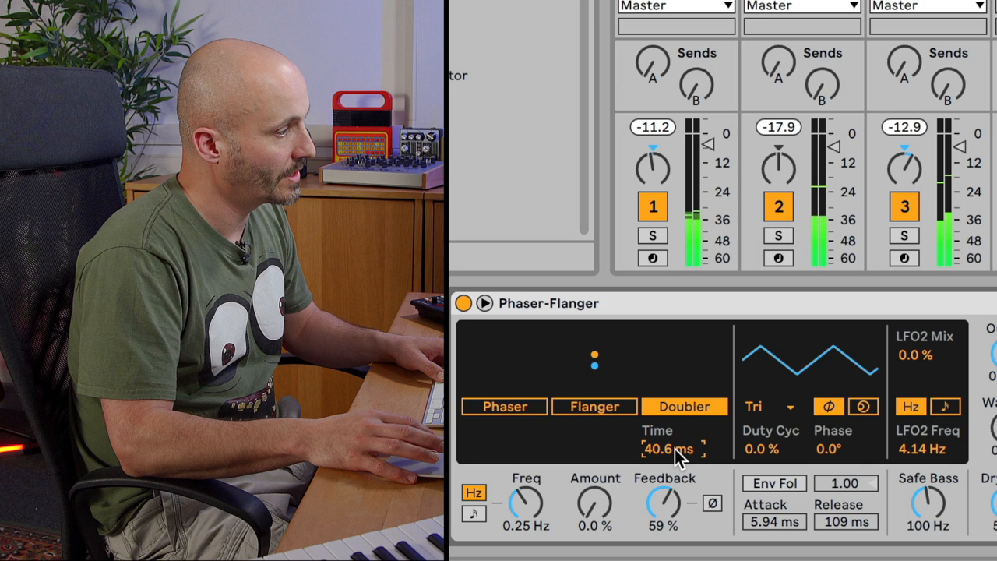
# Step: Shorten the Doubler delay time from 40.6 ms down to about 32.6 ms
pyautogui.moveTo(673, 449); pyautogui.dragTo(674, 453)
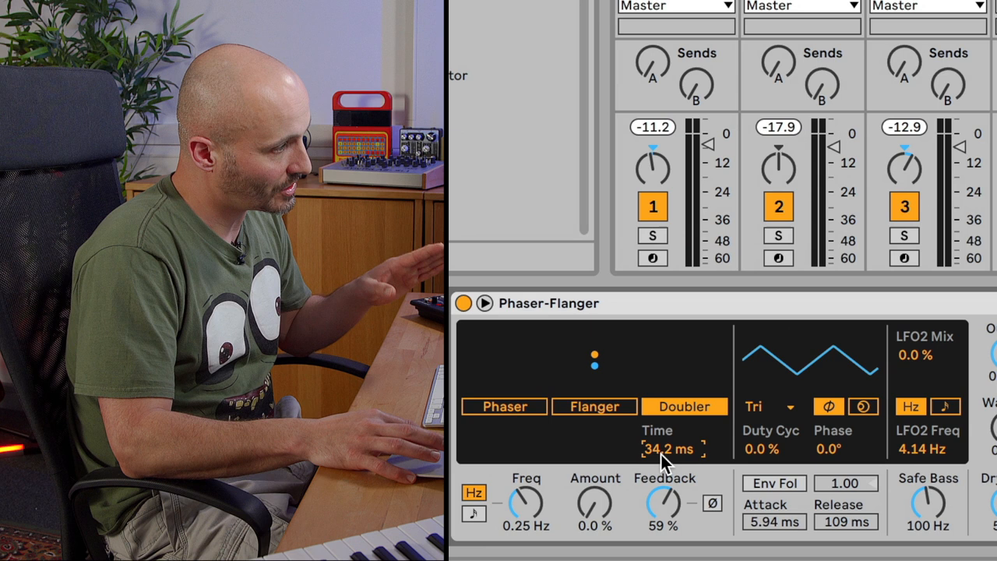
pyautogui.moveTo(670, 448); pyautogui.dragTo(670, 460)
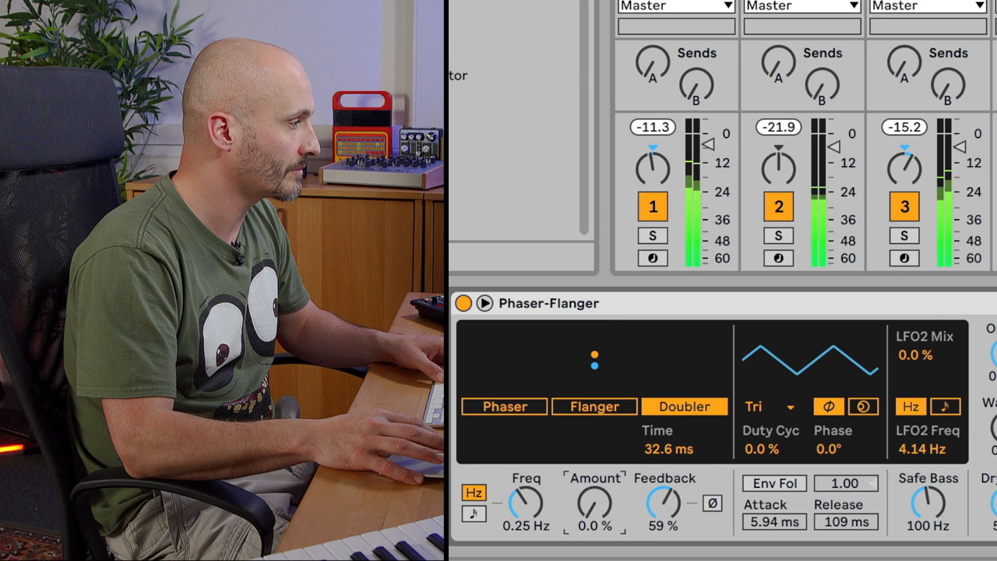
pyautogui.moveTo(595, 502); pyautogui.dragTo(595, 480)
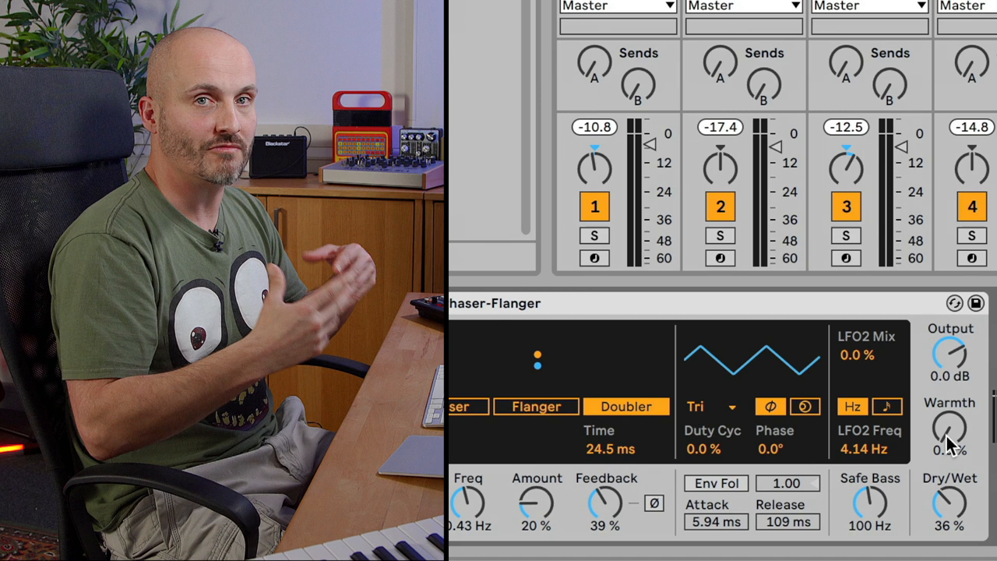
# Step: Turn the Warmth control up from 0% to 100%
pyautogui.moveTo(950, 434); pyautogui.dragTo(951, 374)
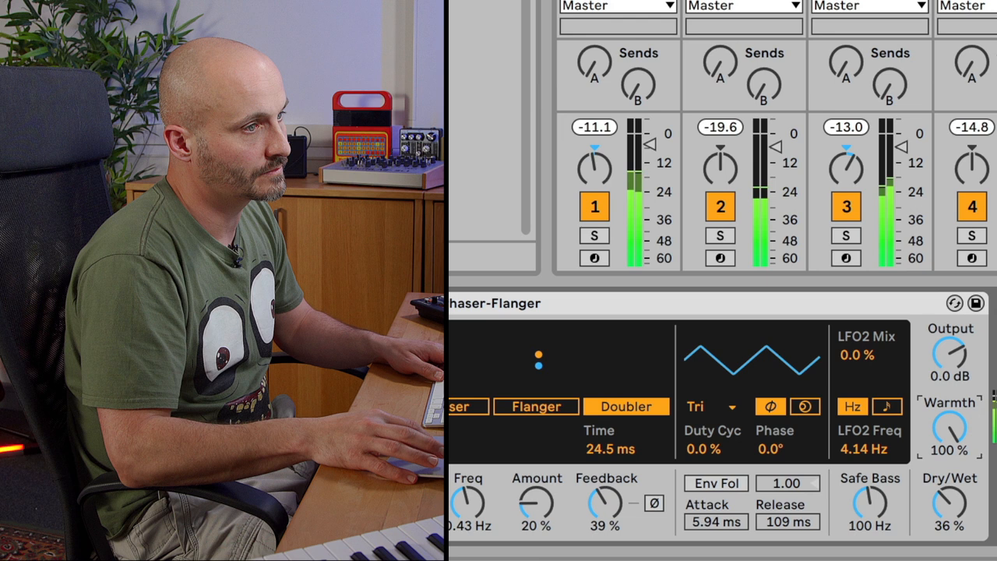